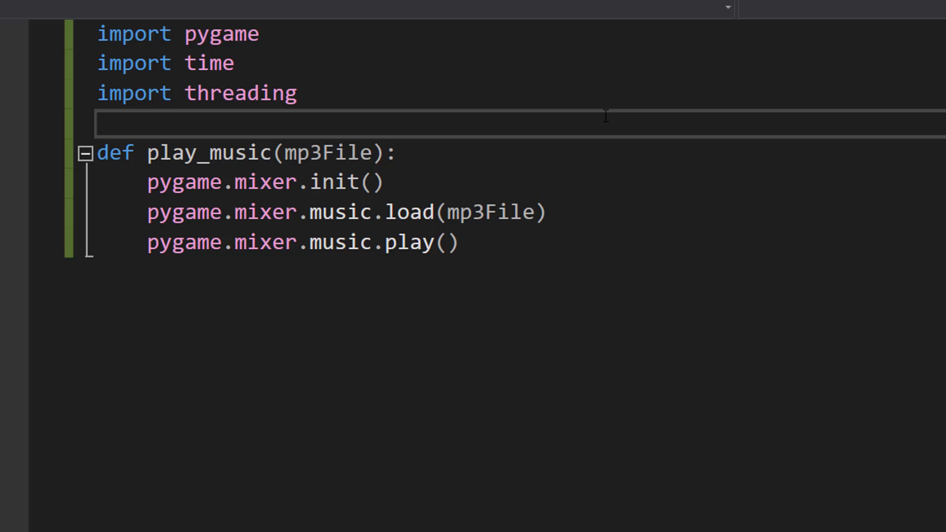
mouse_move(145, 175)
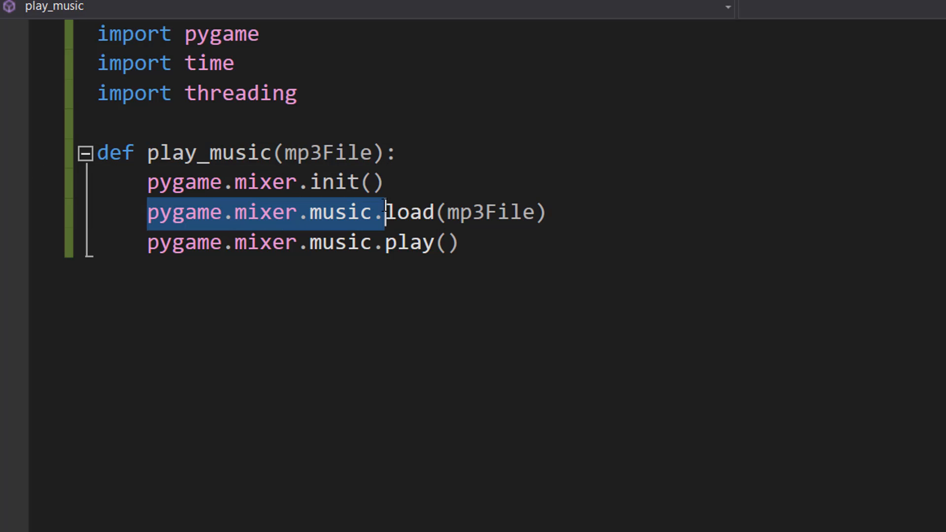
- Review the pygame.mixer load call, the mixer init line and the thread definitions in the script
left_click_drag(386, 212, 546, 212)
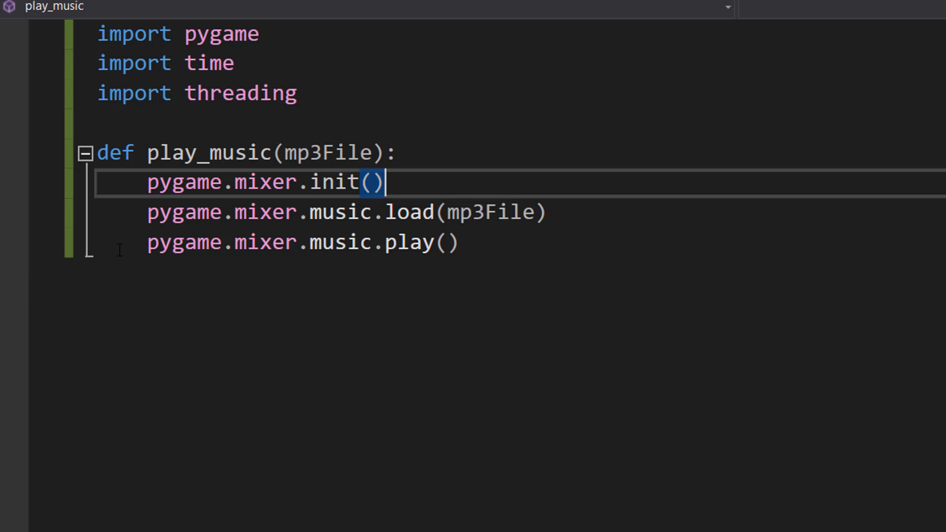
triple_click(302, 243)
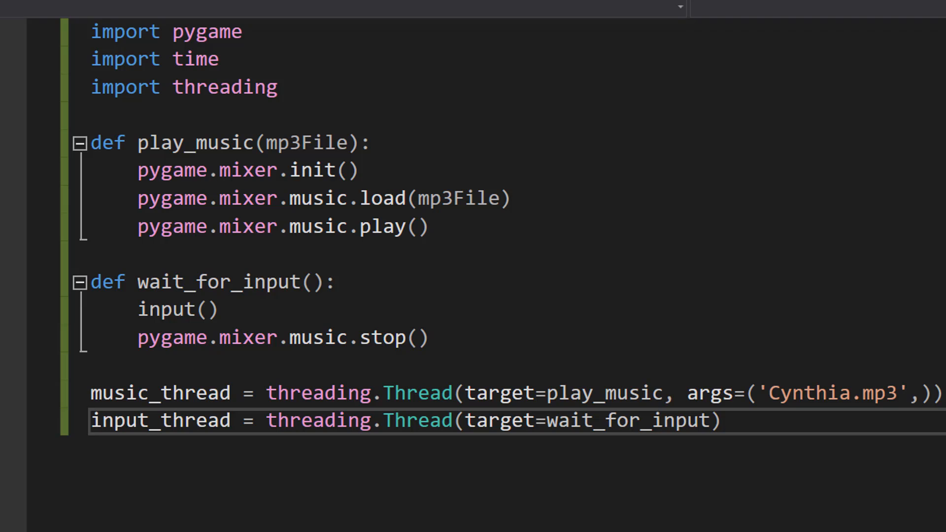
left_click_drag(466, 393, 654, 393)
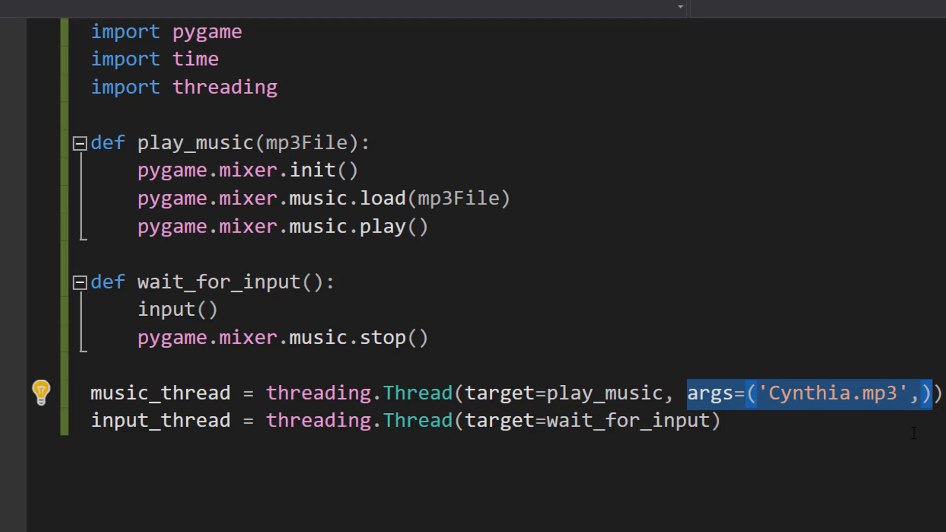
double_click(159, 421)
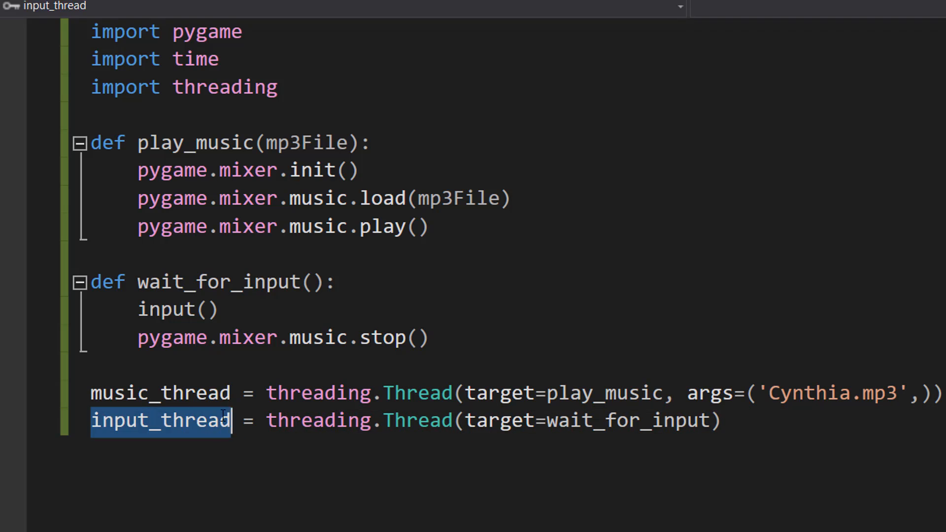
left_click_drag(230, 421, 555, 420)
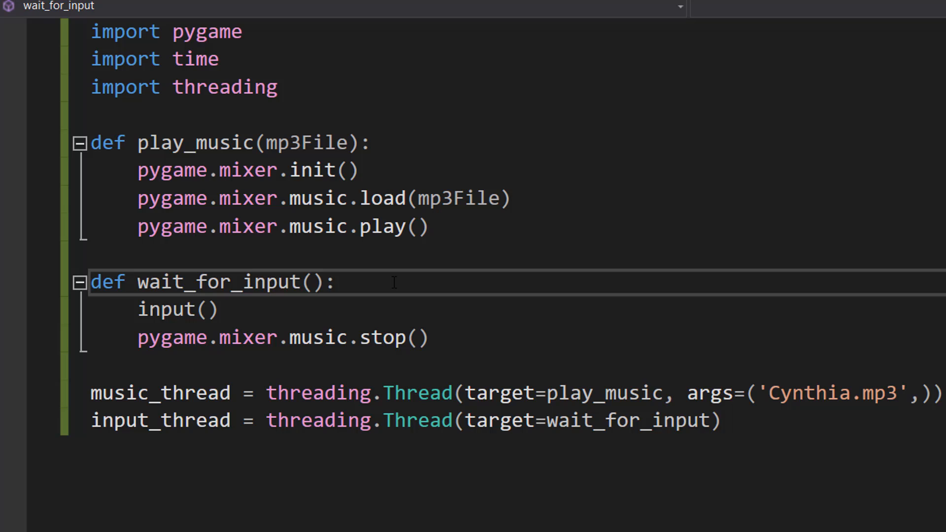
left_click(338, 281)
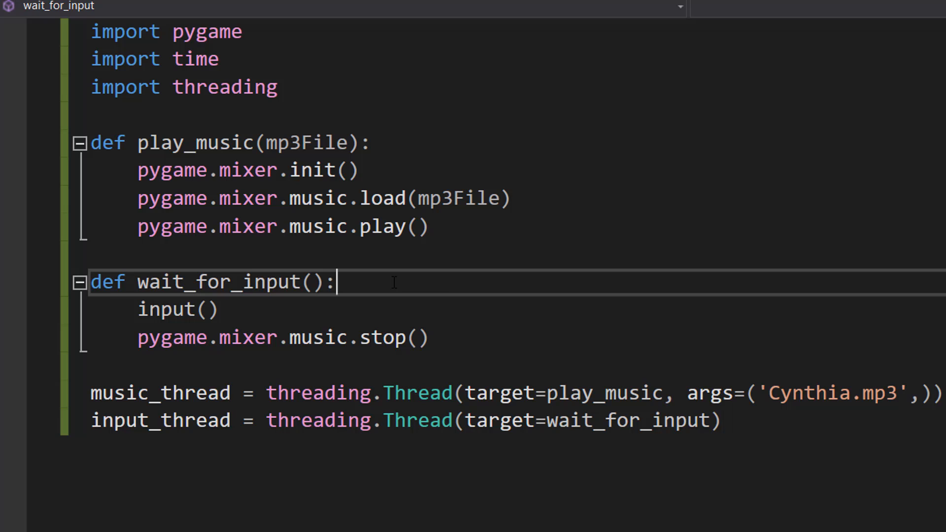
left_click_drag(91, 421, 511, 421)
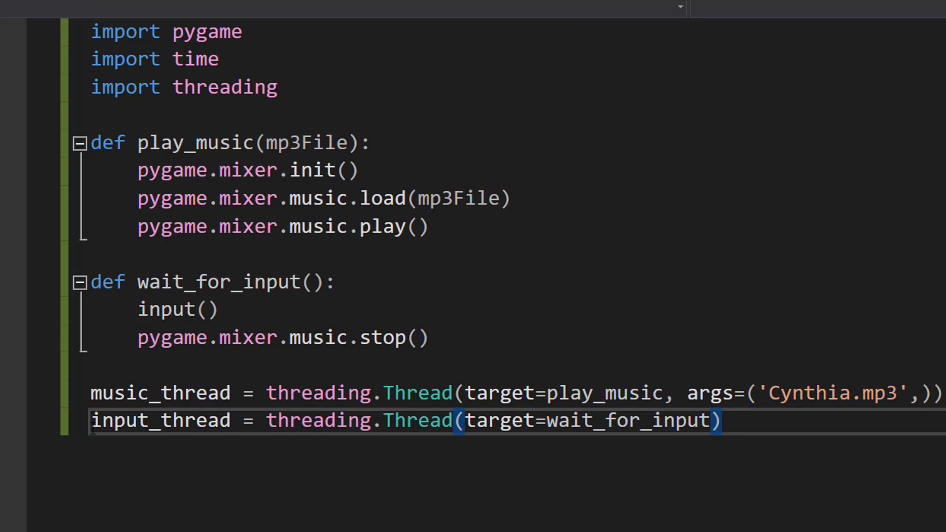
left_click_drag(90, 420, 313, 420)
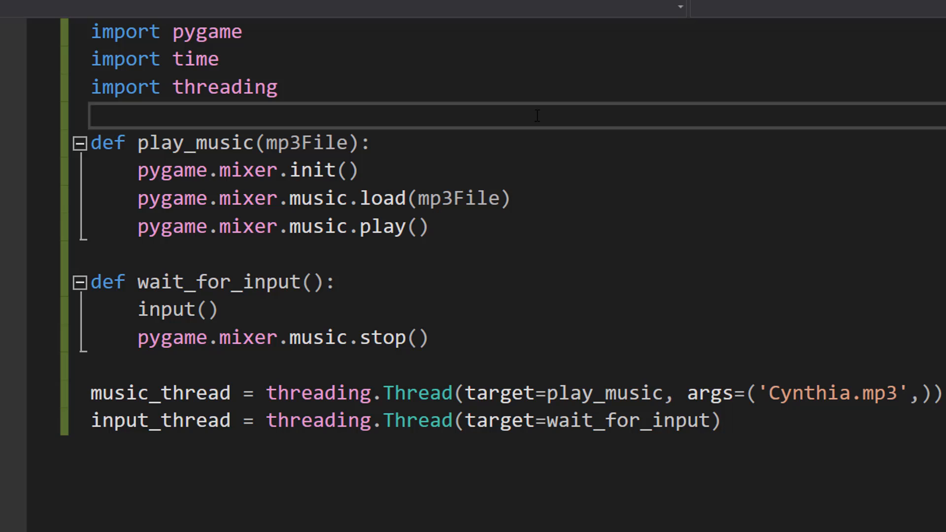
mouse_move(258, 179)
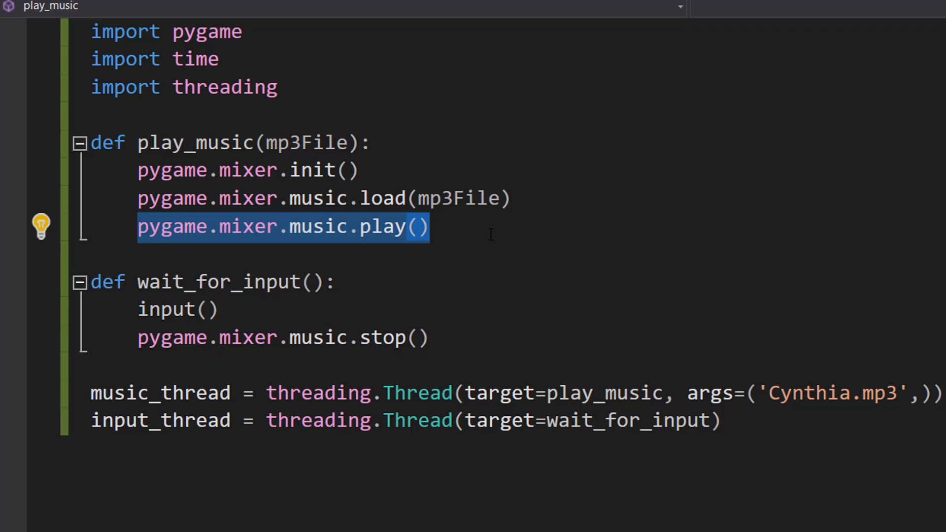
- Add music_thread.start() below the thread definitions to launch the music thread
left_click(428, 226)
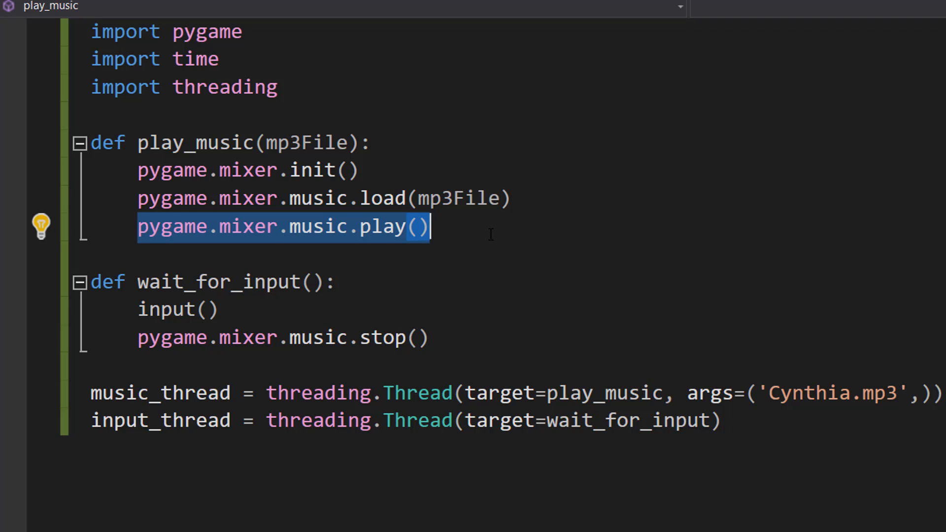
type("music_thread.start()")
type("input_thread.start()")
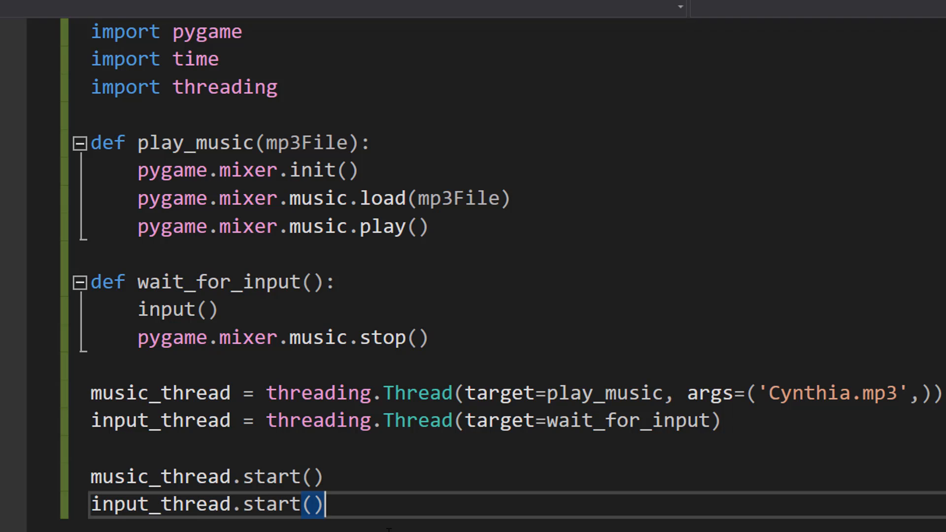
mouse_move(609, 502)
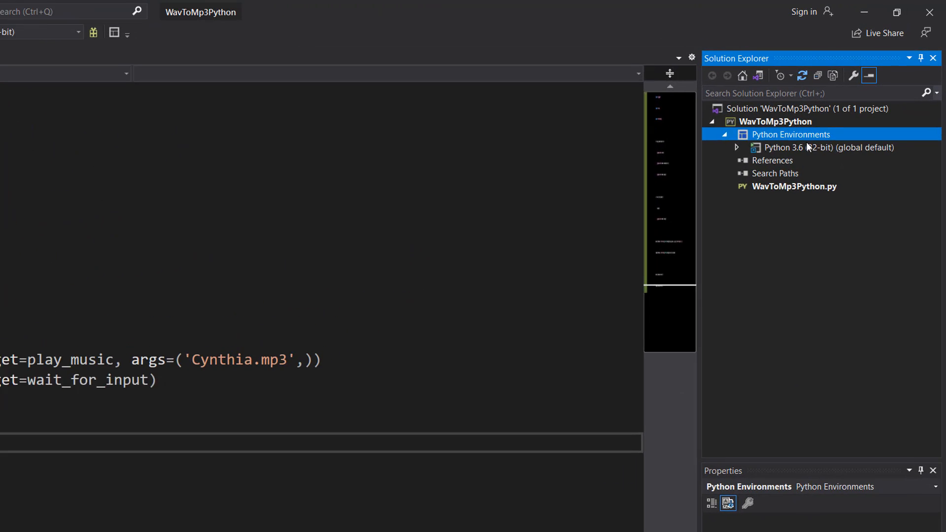
right_click(791, 134)
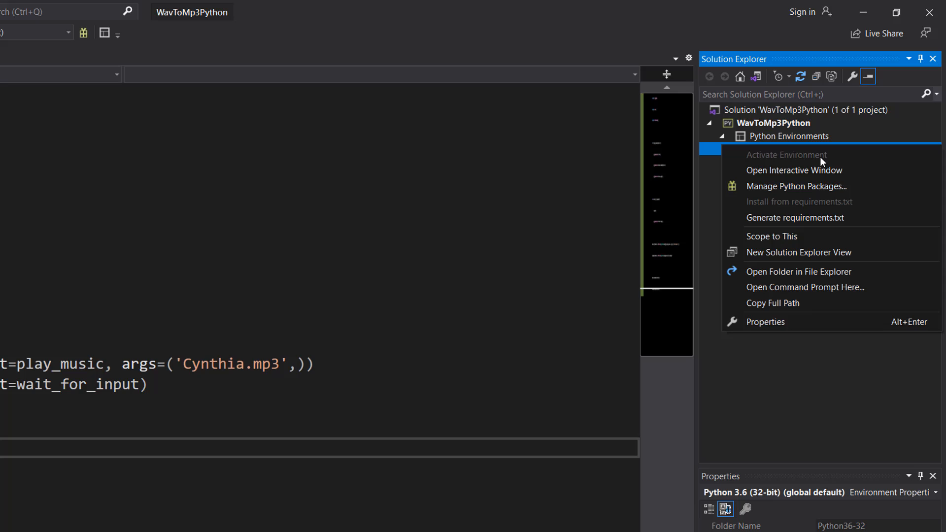
left_click(796, 186)
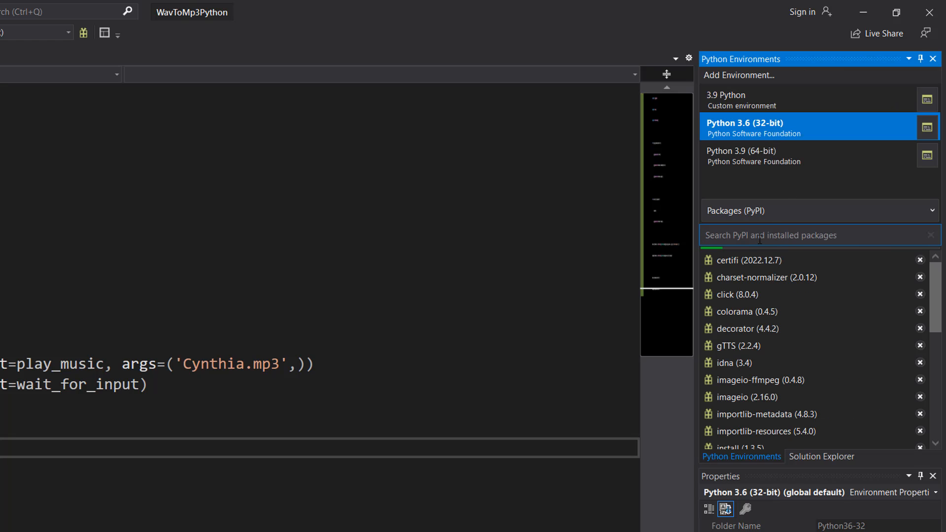
type("pygame")
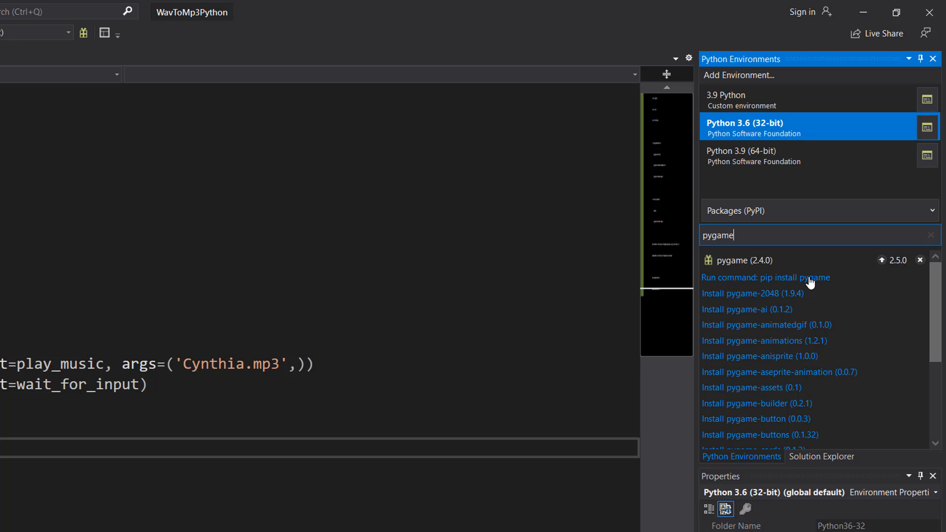
left_click(821, 456)
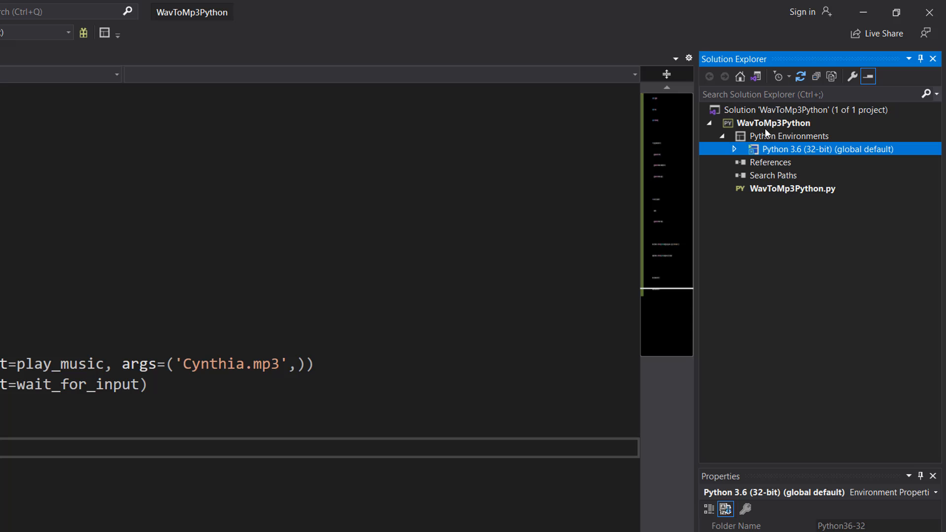
right_click(774, 124)
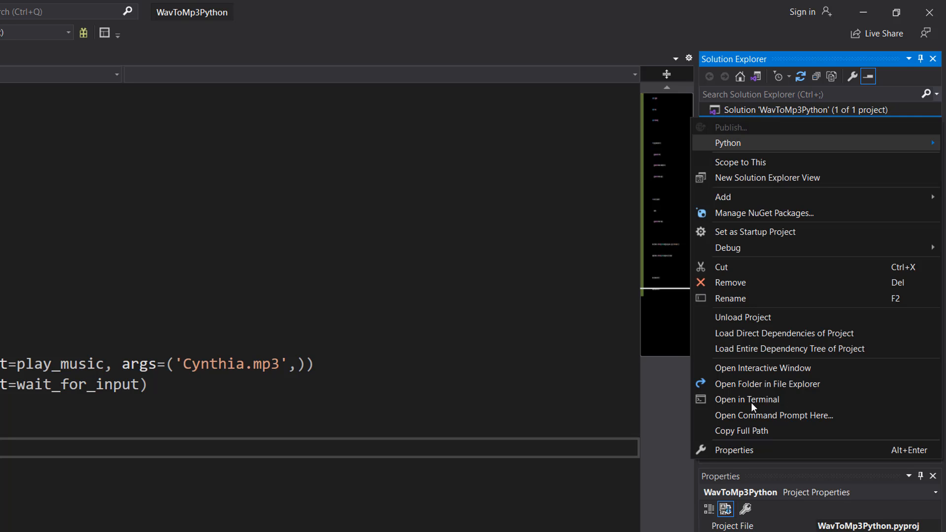
left_click(767, 383)
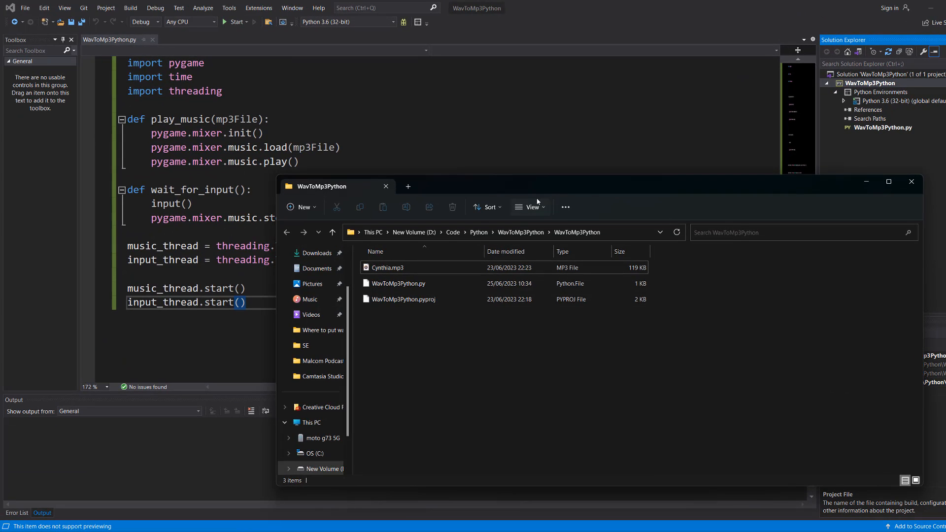
left_click_drag(537, 186, 565, 270)
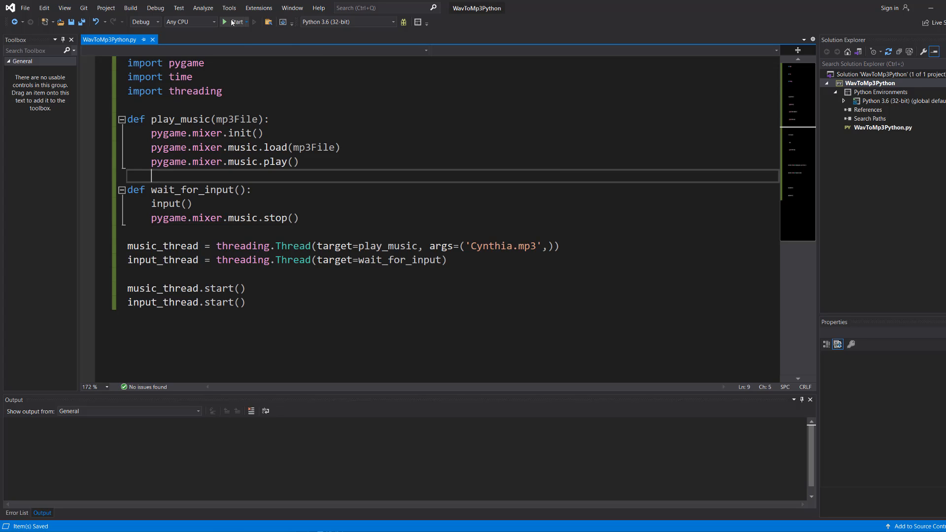
- Run the script so its console shows the pygame 2.4.0 greeting and awaits Enter
left_click(235, 21)
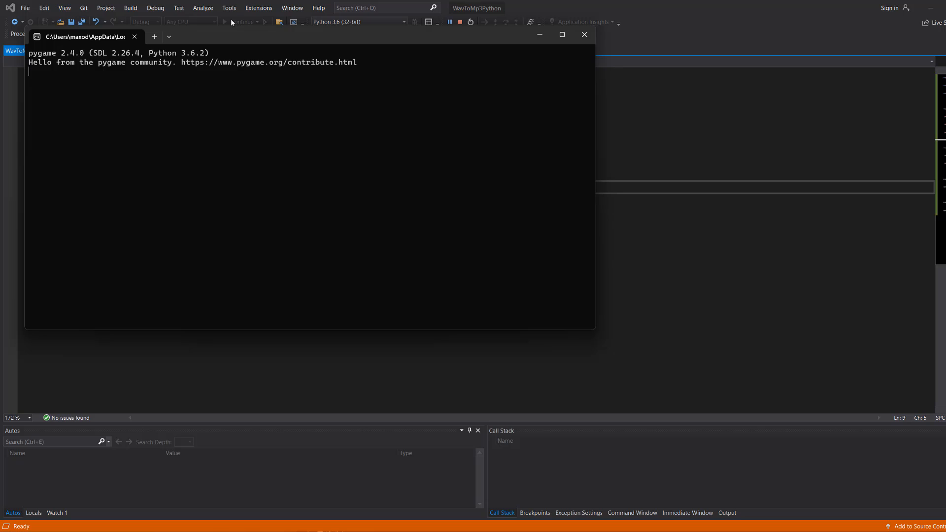
mouse_move(217, 75)
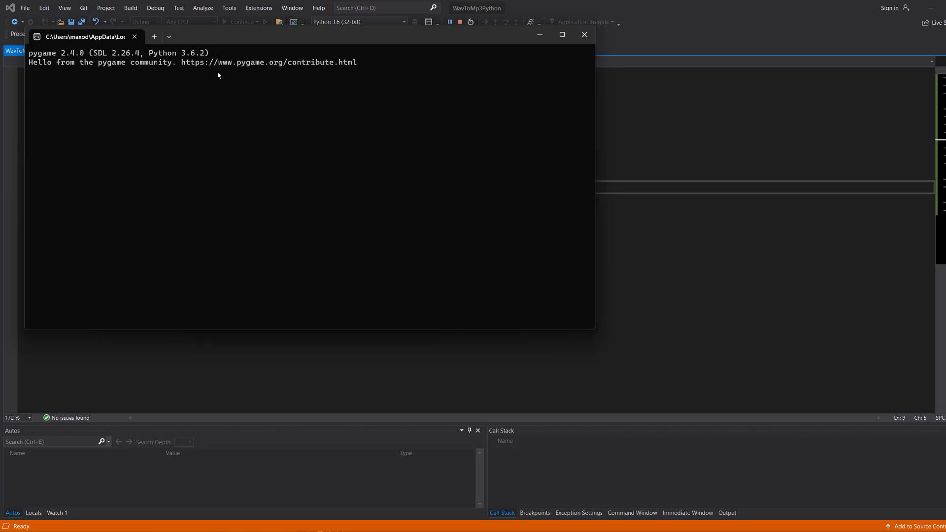